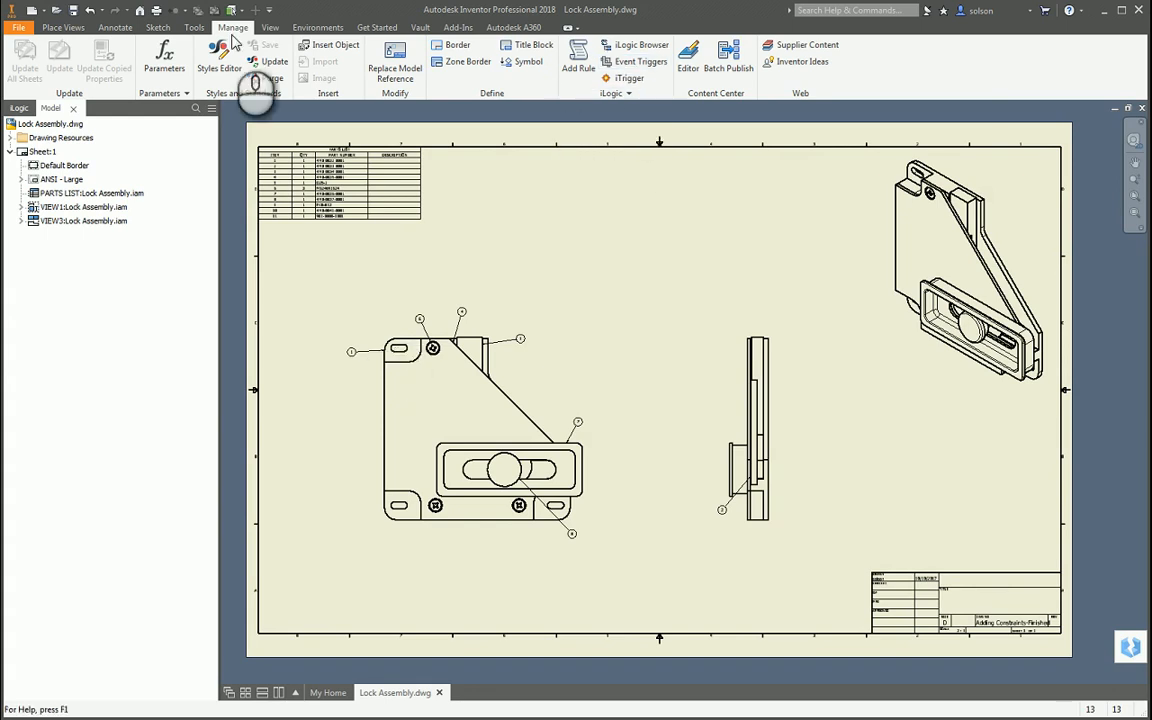
pyautogui.moveTo(640, 60)
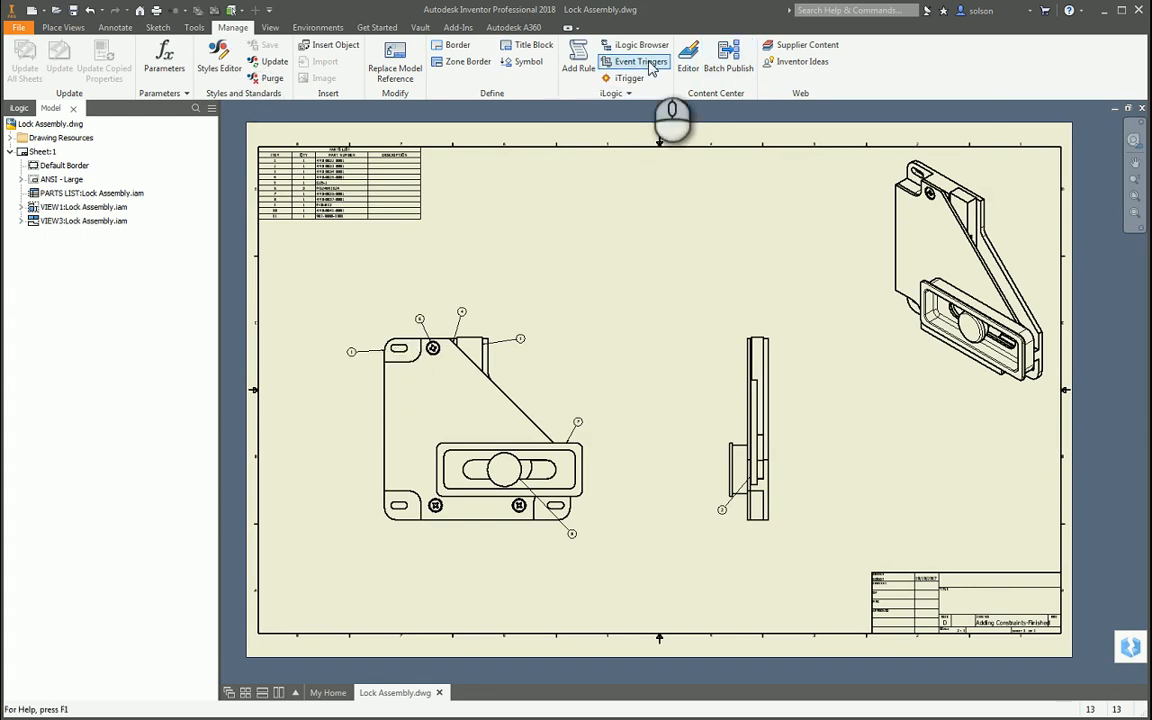
# Review the Event Triggers for All Documents, Drawings and This Document, settling on the Drawings list
pyautogui.click(640, 60)
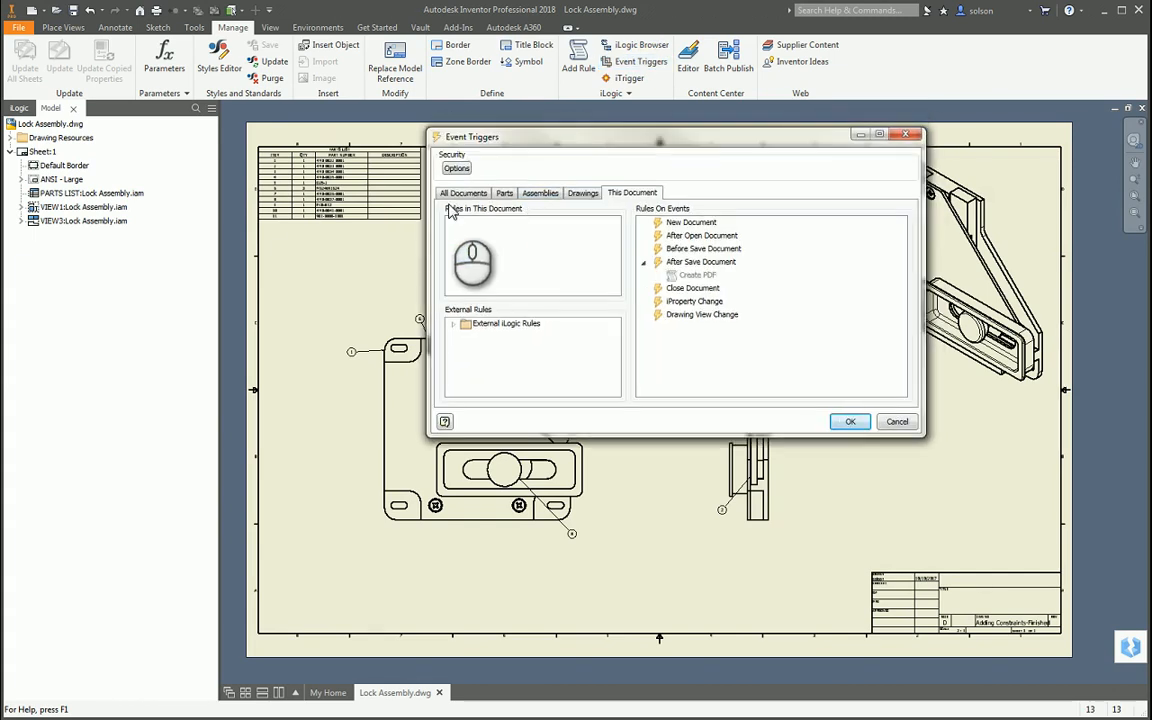
pyautogui.click(462, 192)
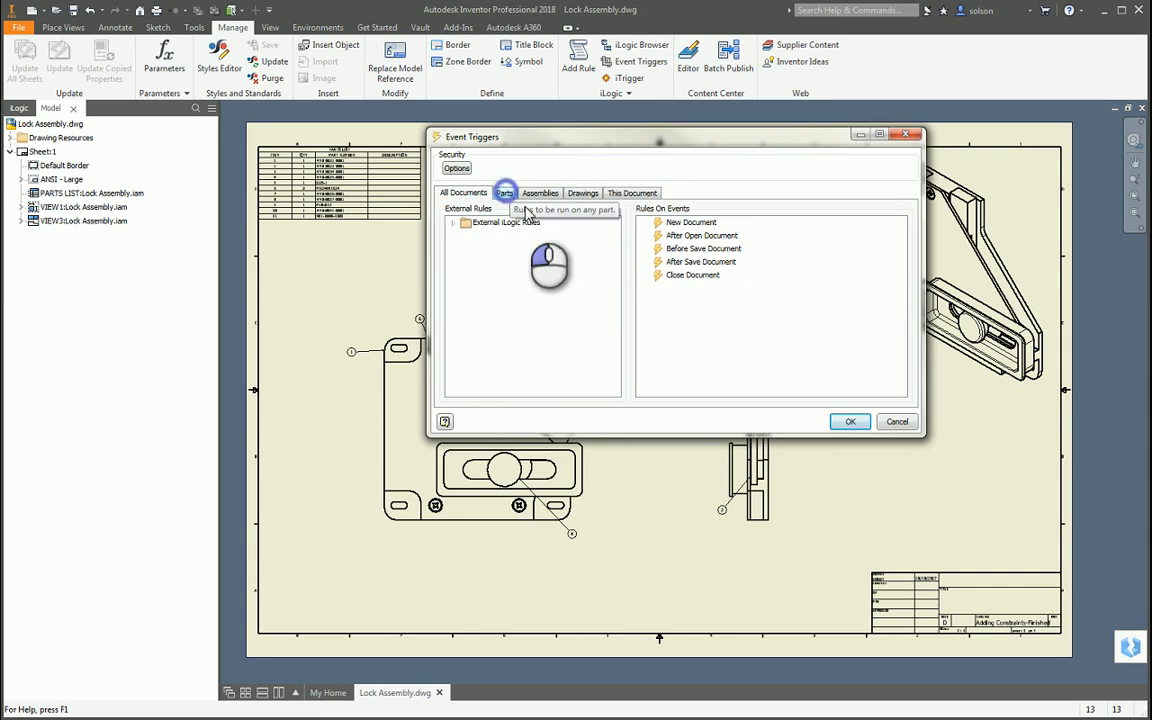
pyautogui.click(540, 192)
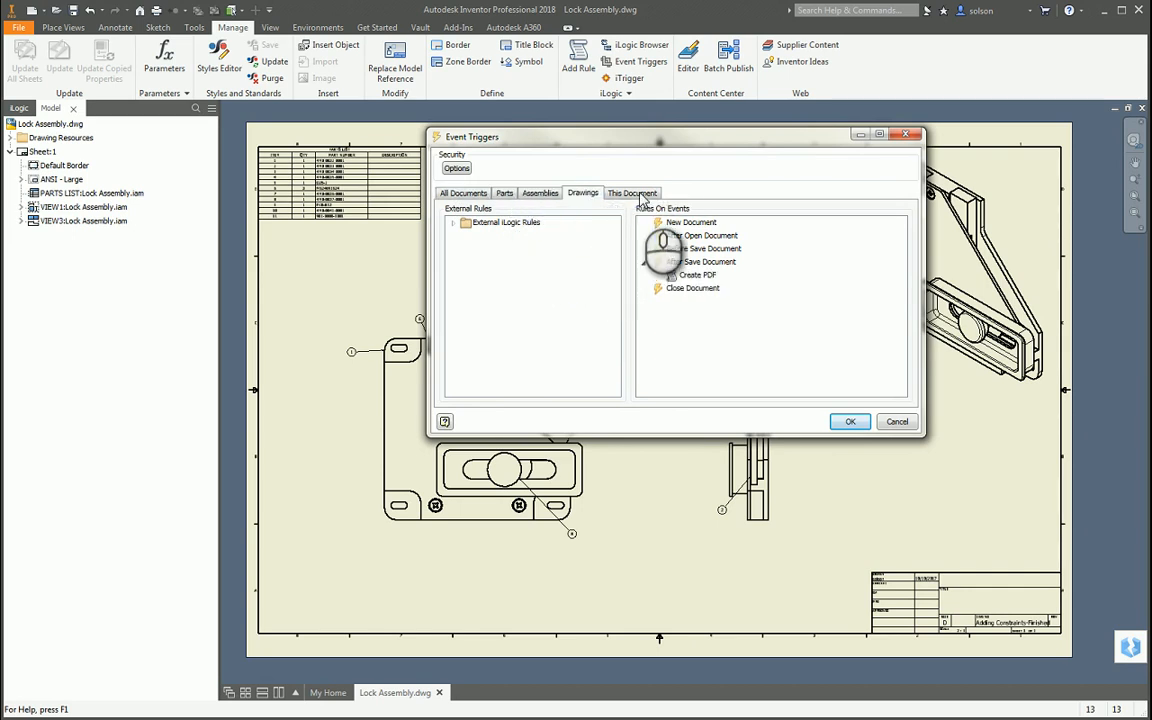
pyautogui.click(632, 192)
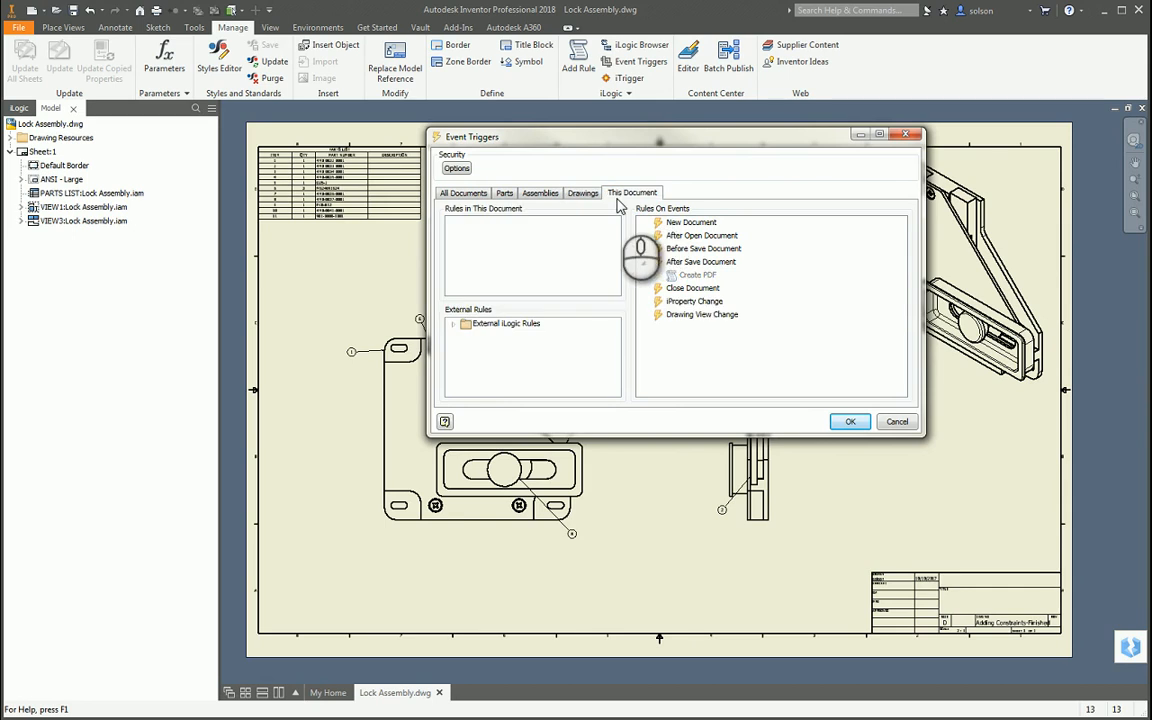
pyautogui.click(584, 192)
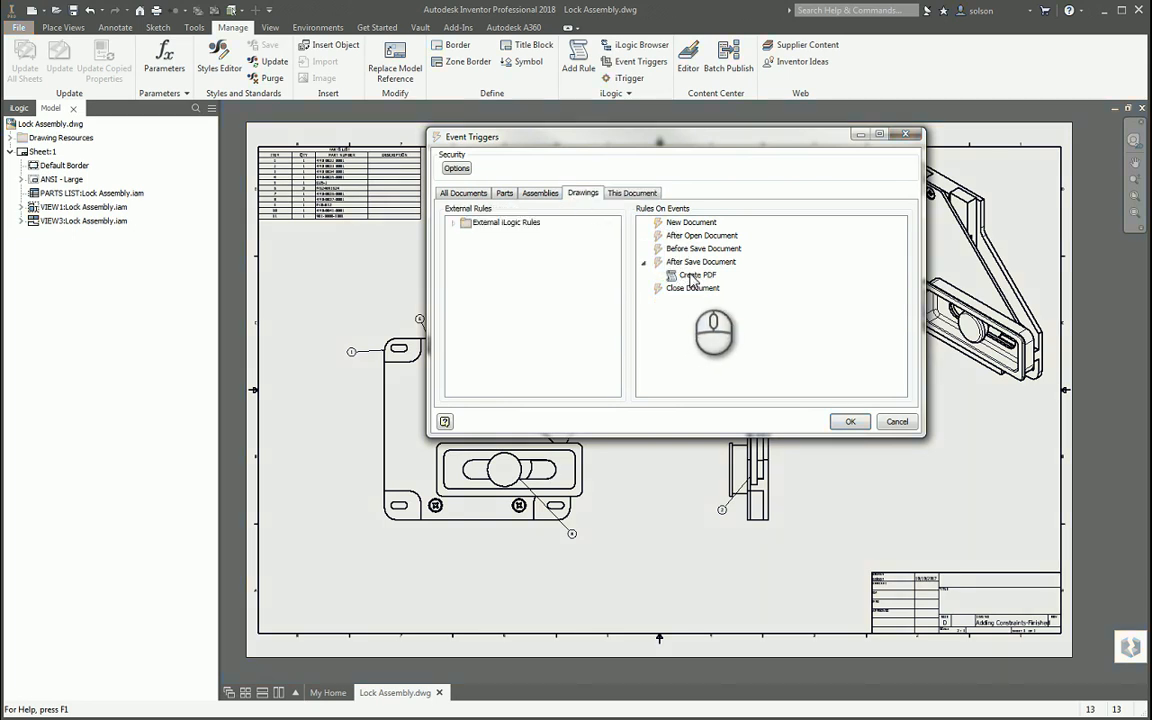
pyautogui.moveTo(548, 216)
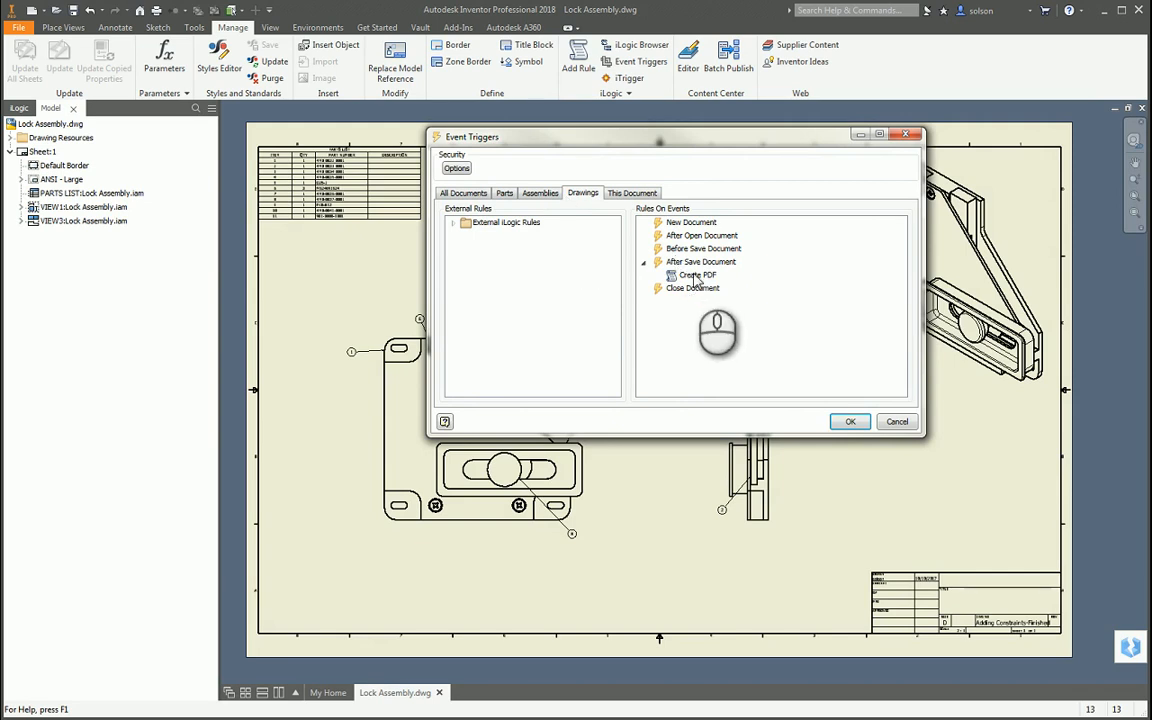
# Add the external Create PDF iLogic rule under After Save Document for drawings
pyautogui.rightClick(696, 276)
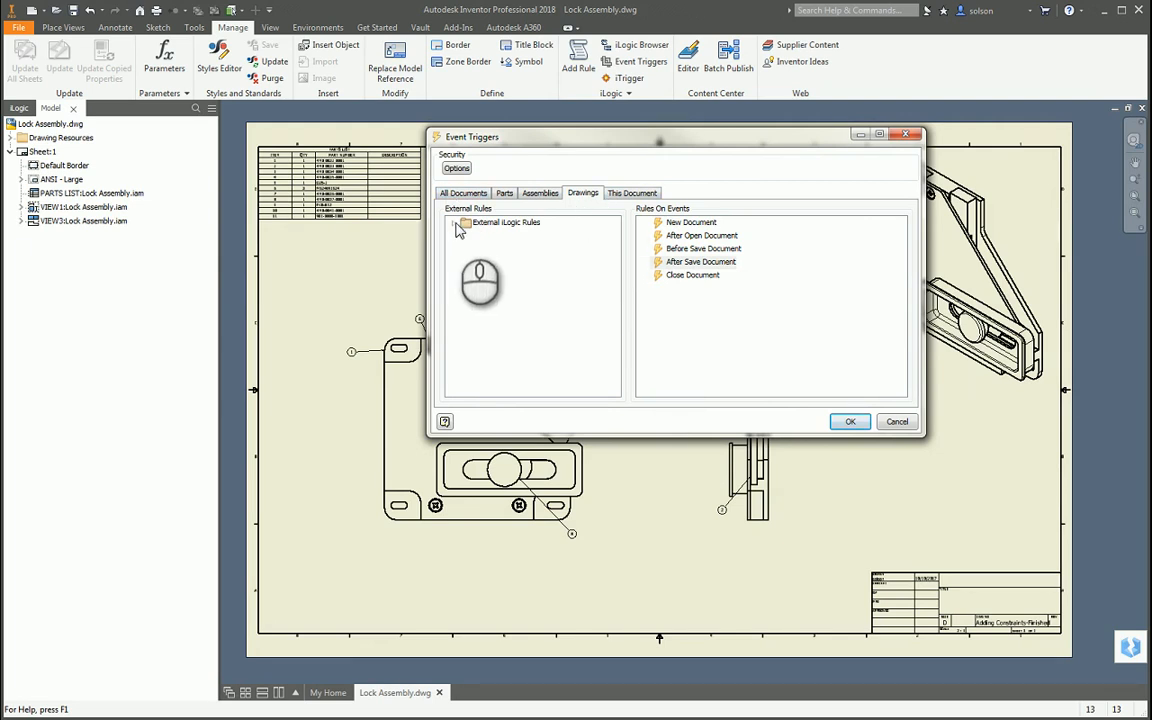
pyautogui.click(464, 222)
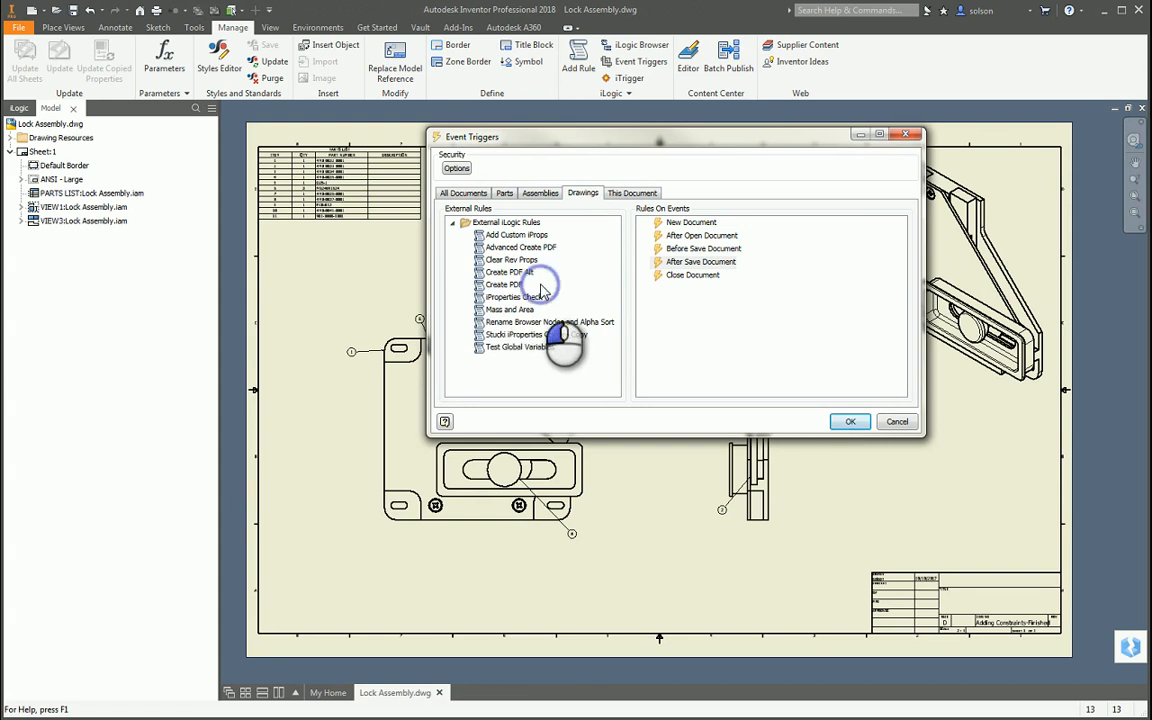
pyautogui.click(508, 284)
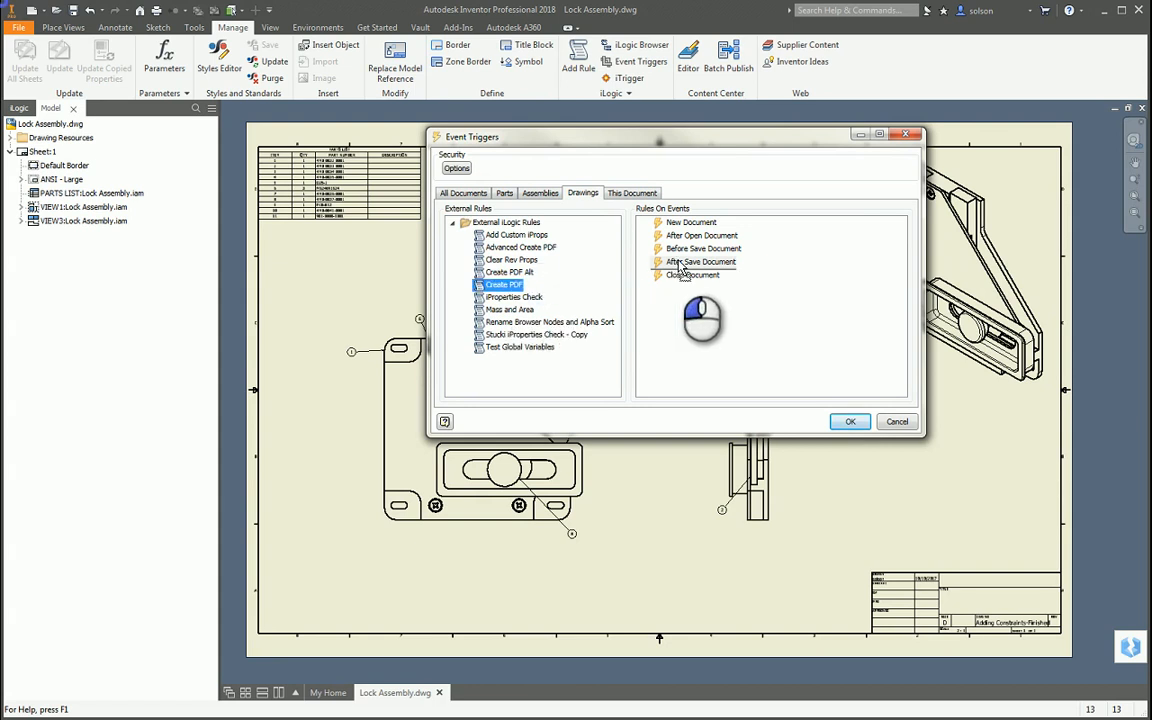
pyautogui.click(660, 260)
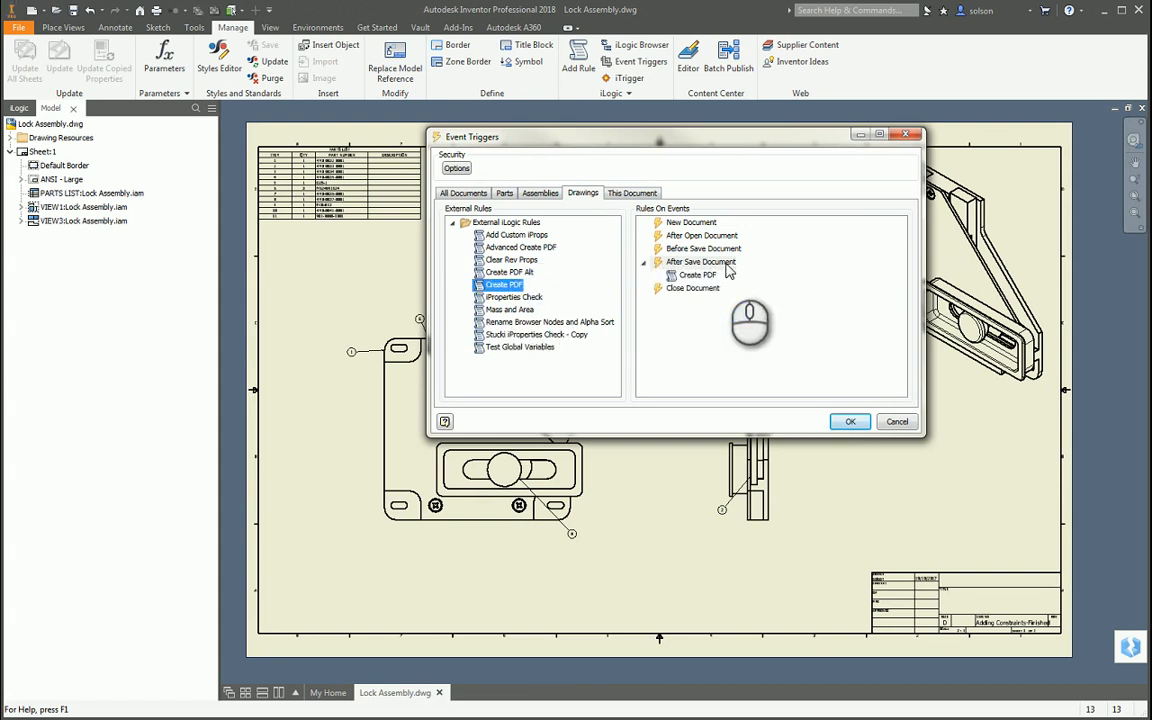
pyautogui.moveTo(756, 264)
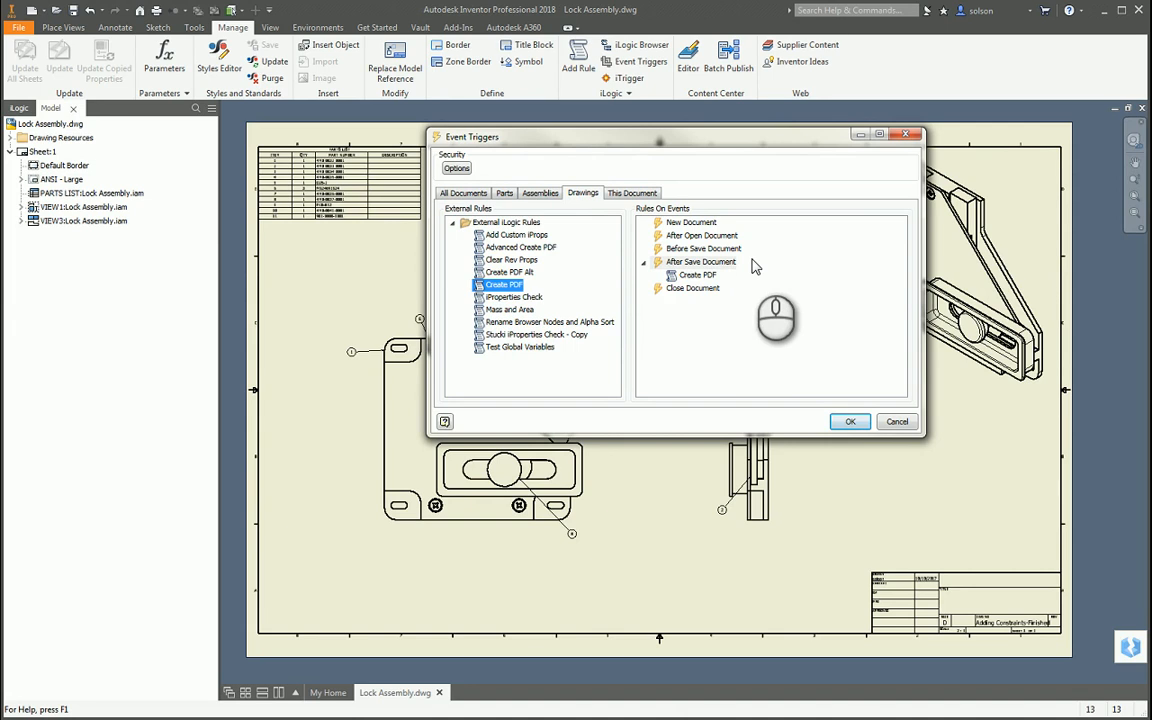
pyautogui.moveTo(548, 268)
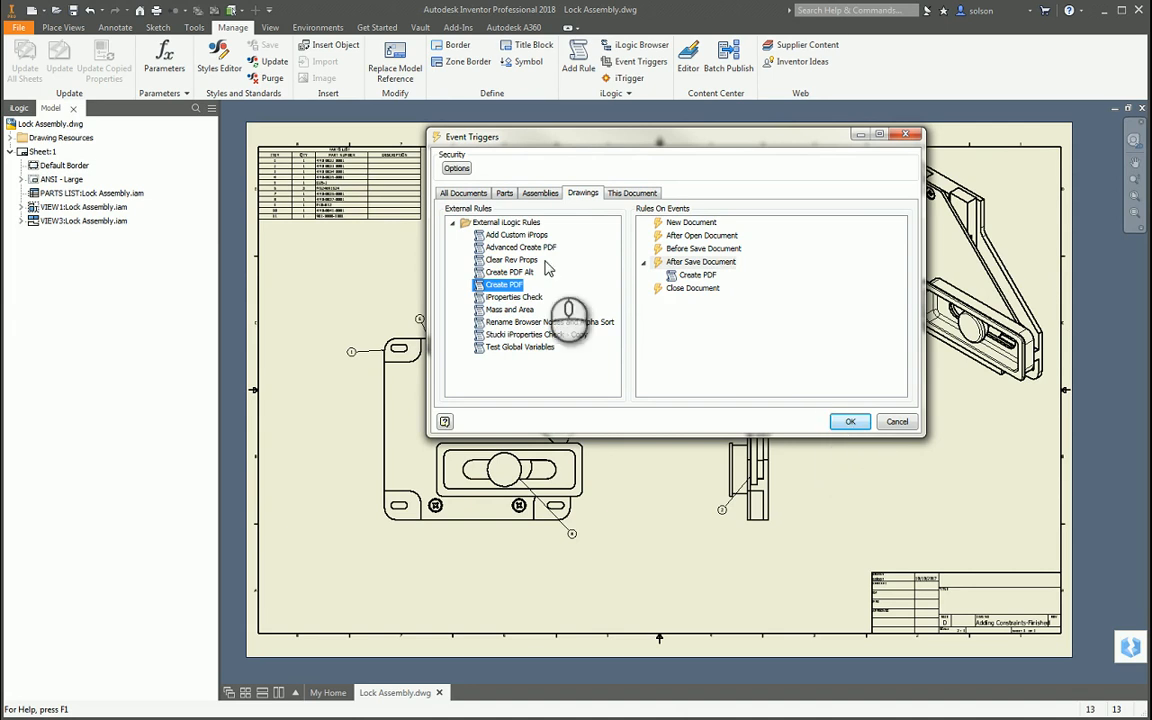
# Confirm the Event Triggers, zoom to the whole Lock Assembly sheet and switch to the PDFs folder
pyautogui.click(896, 420)
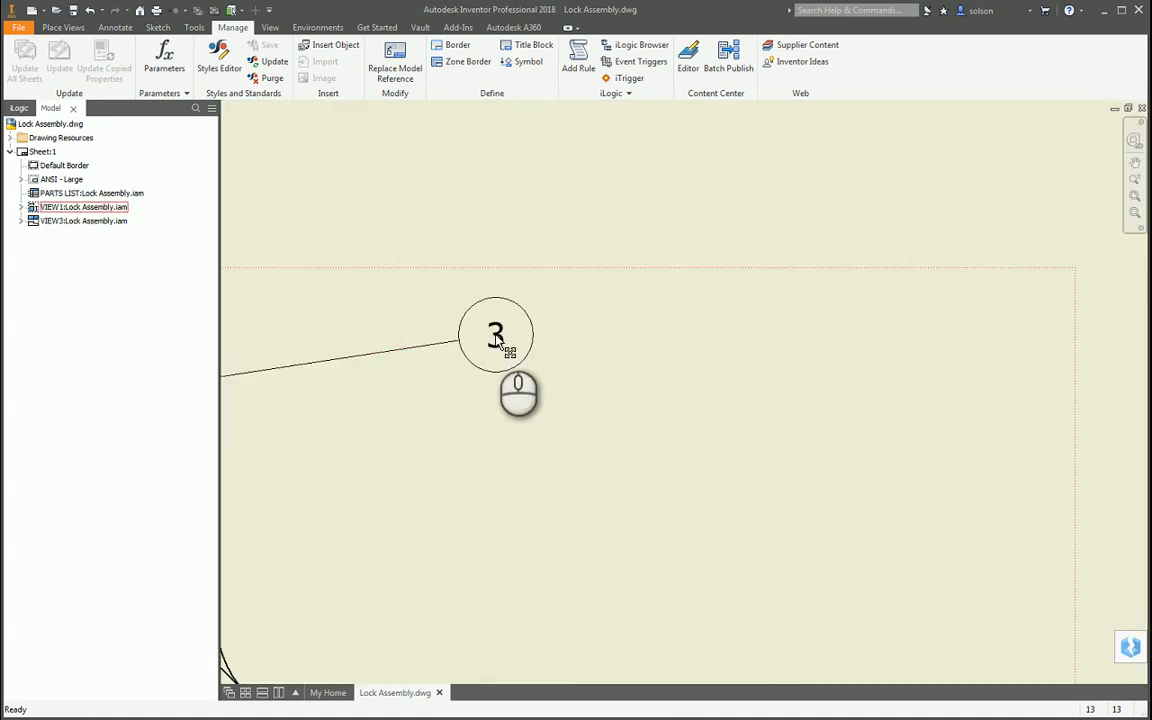
pyautogui.click(496, 336)
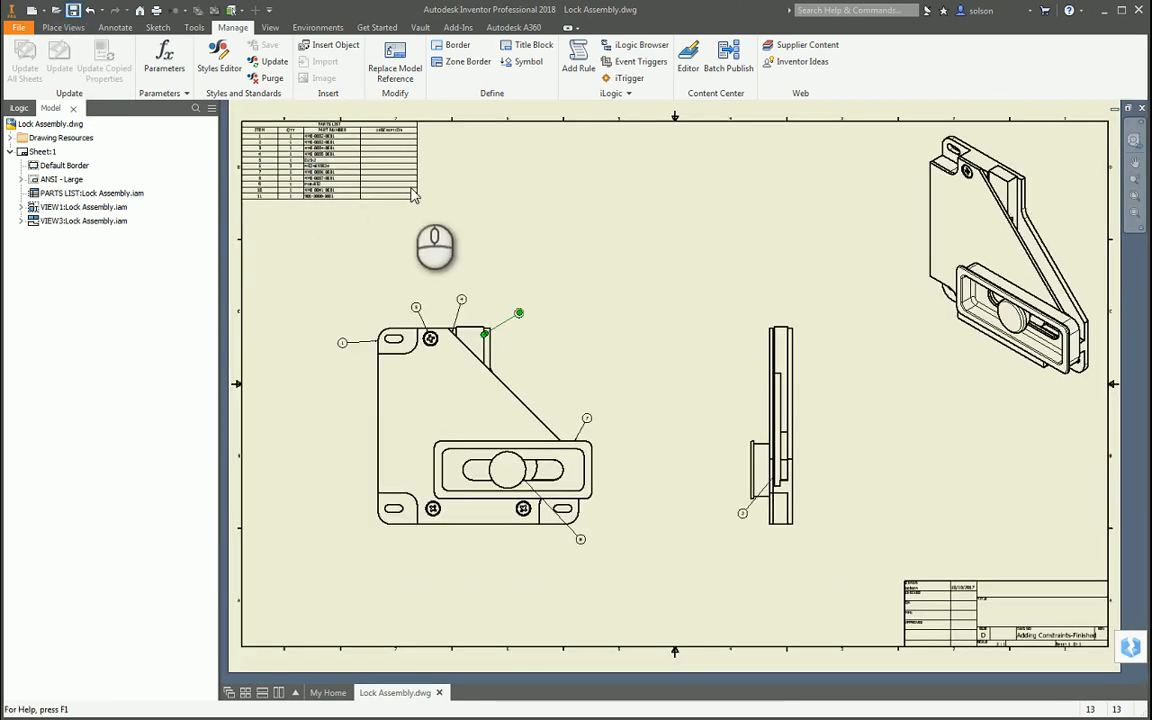
pyautogui.click(270, 44)
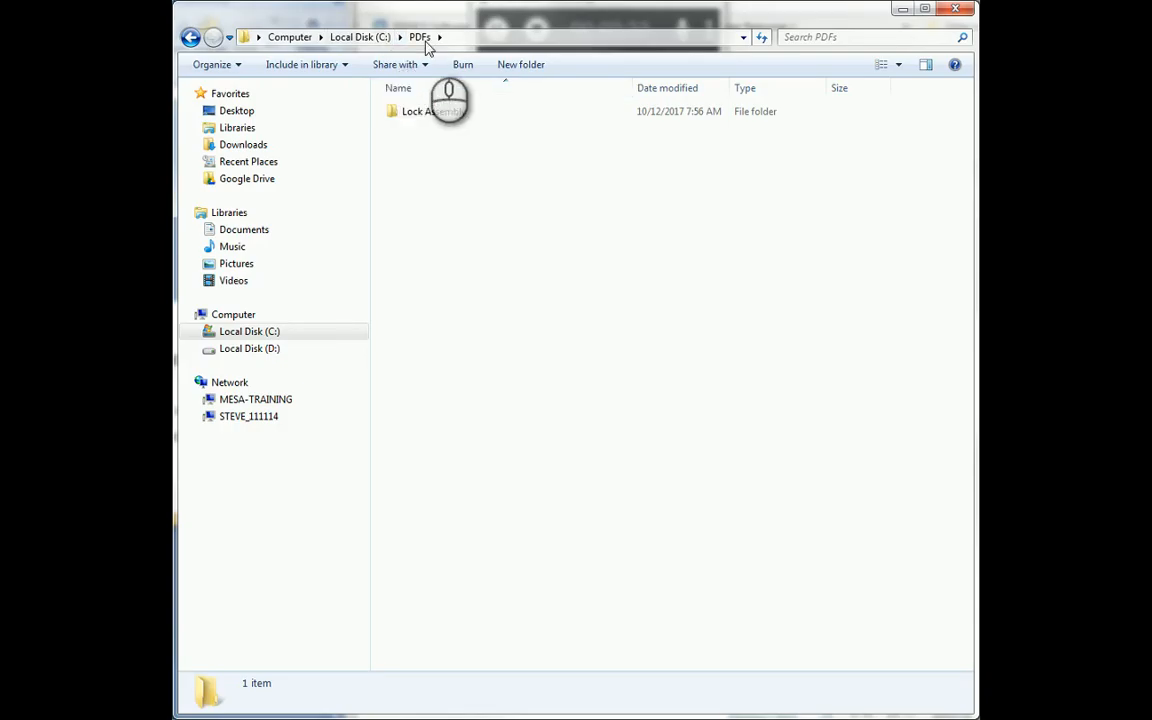
# Open the Lock Assembly folder in Explorer to see Lock Assembly.pdf among the exported PDFs
pyautogui.click(432, 112)
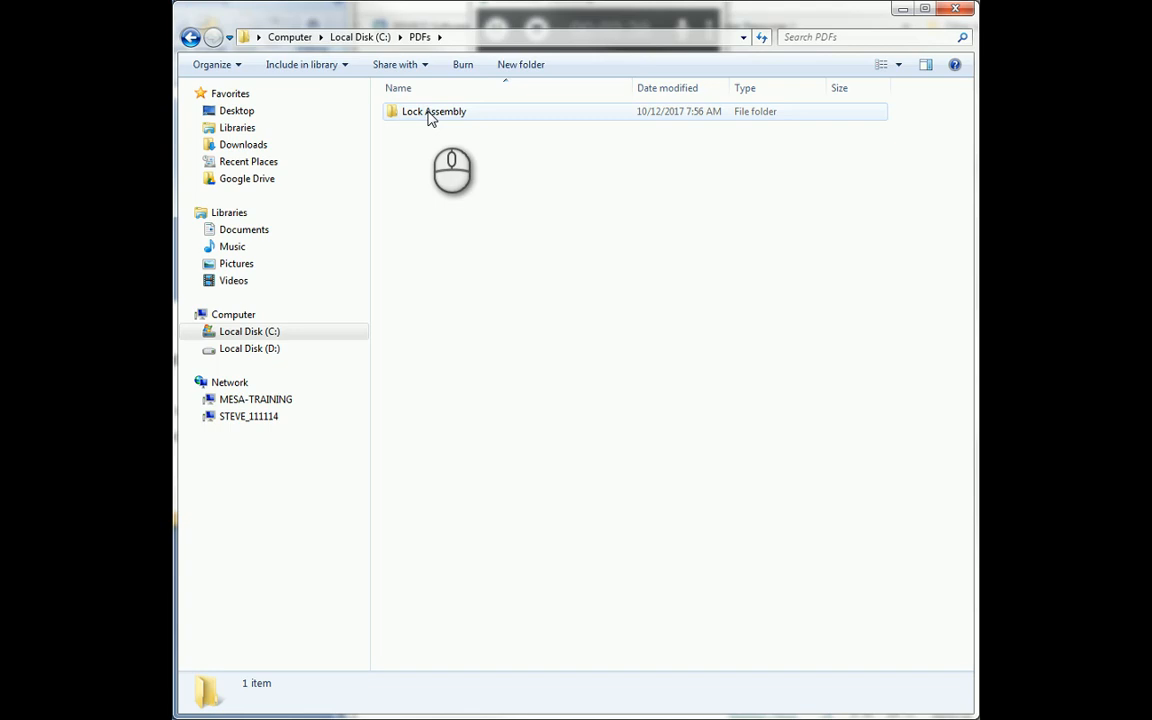
pyautogui.click(432, 112)
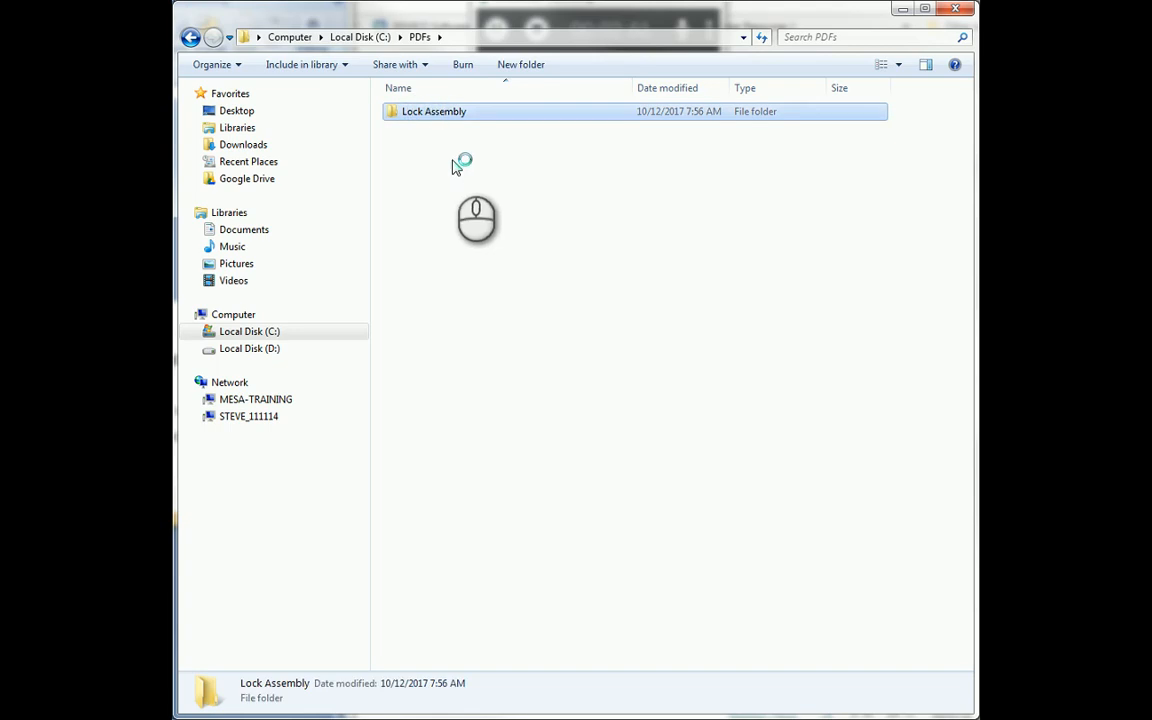
pyautogui.doubleClick(434, 112)
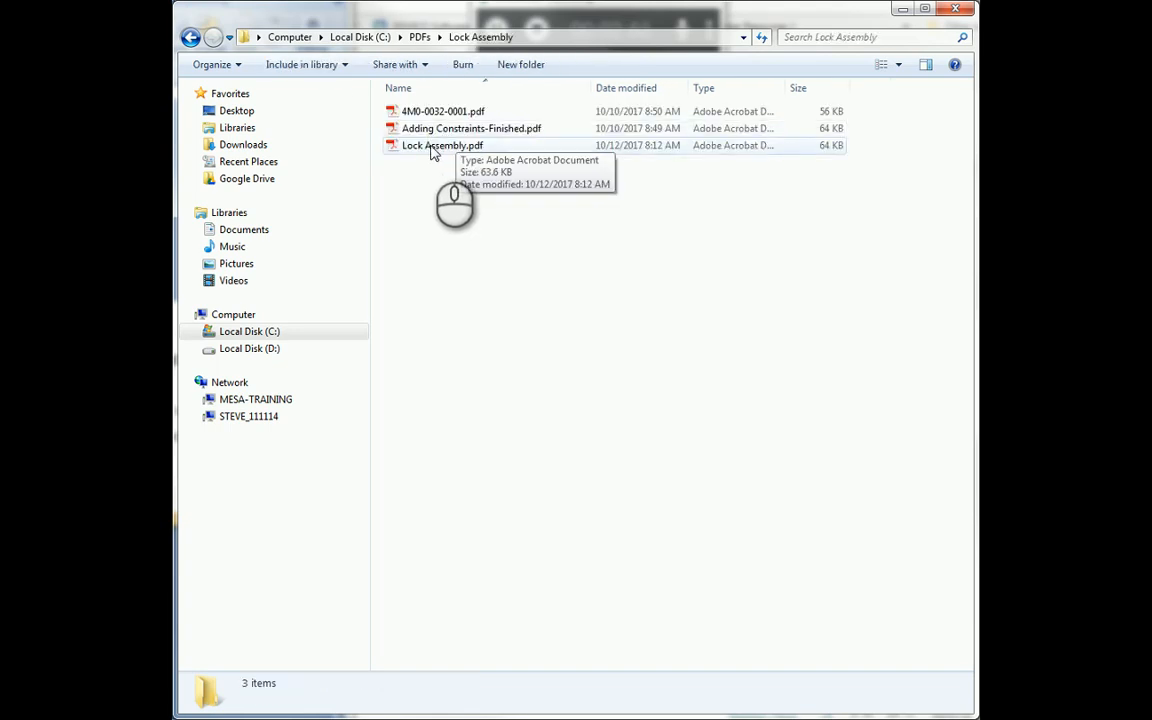
pyautogui.moveTo(666, 170)
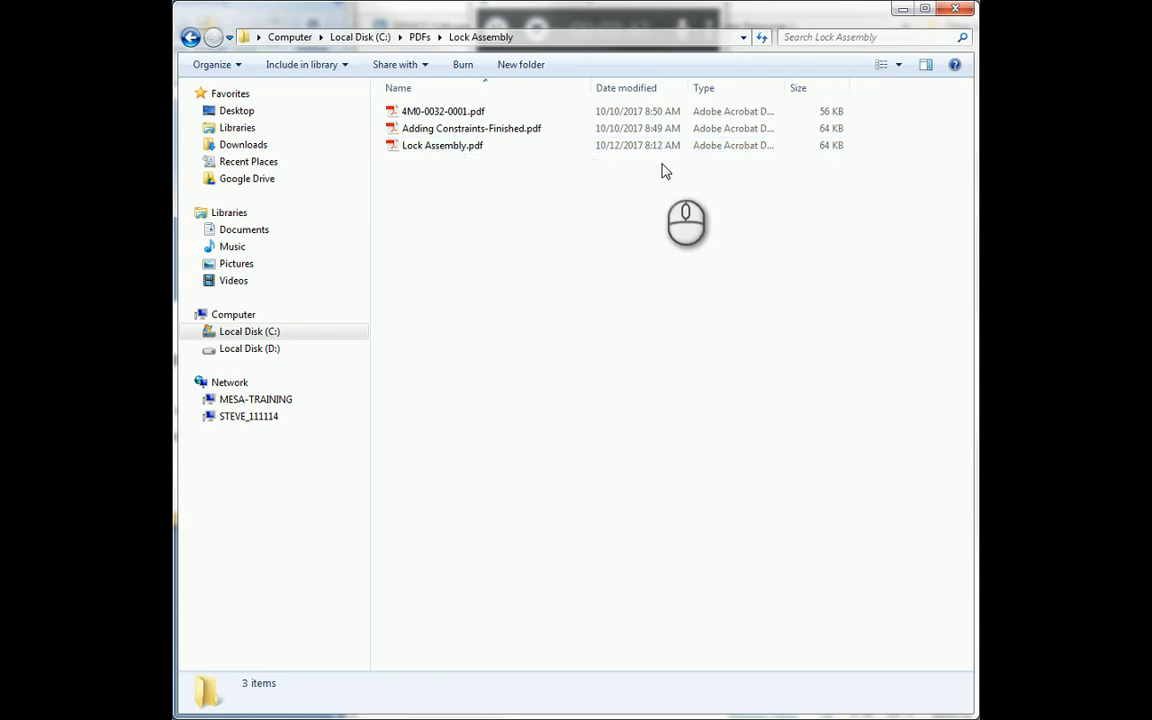
pyautogui.moveTo(490, 156)
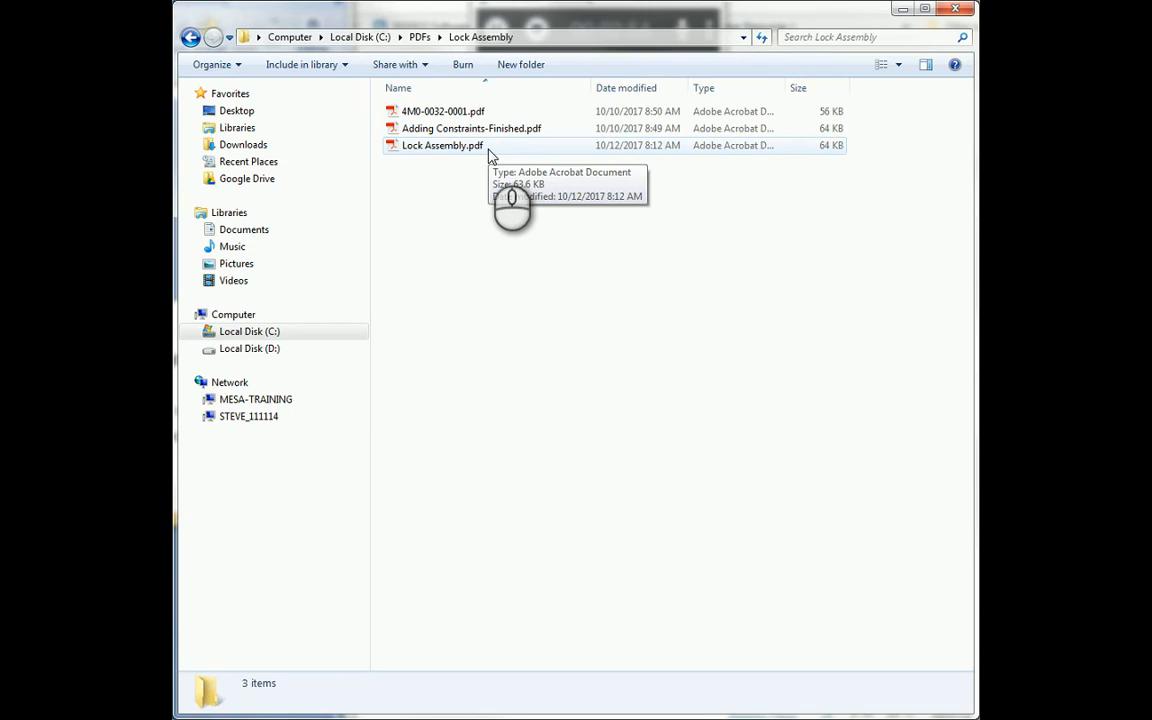
pyautogui.moveTo(530, 150)
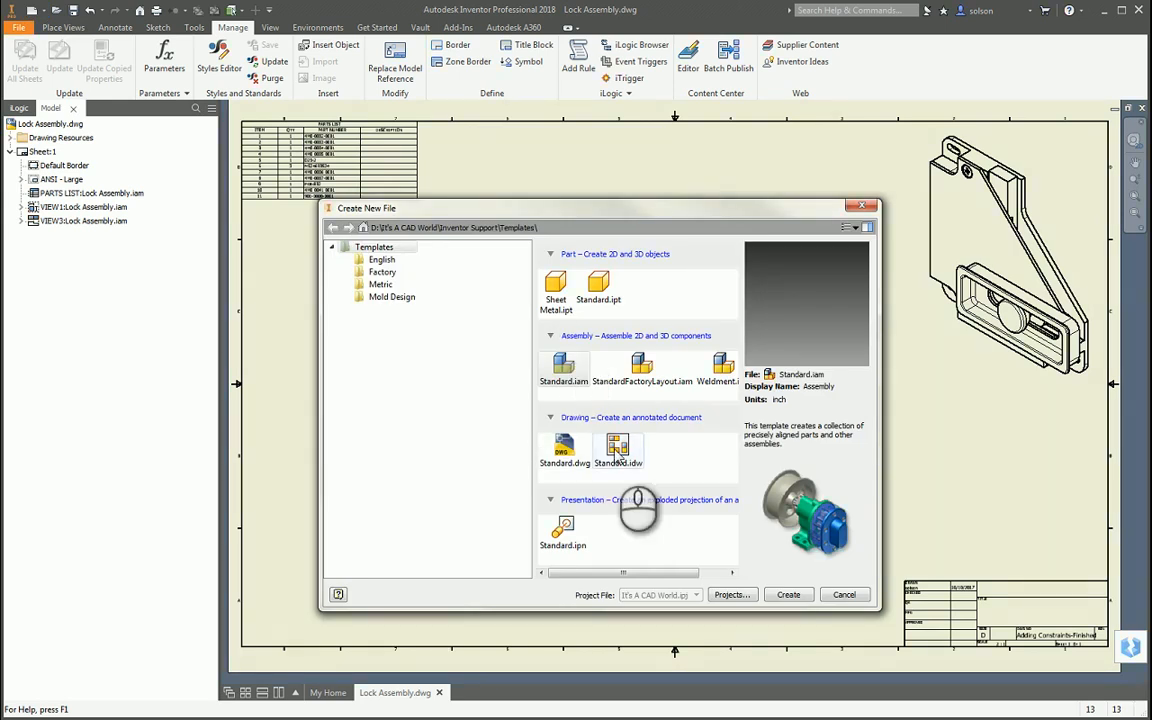
# Create a new drawing from Standard.idw and begin placing a base view
pyautogui.click(788, 594)
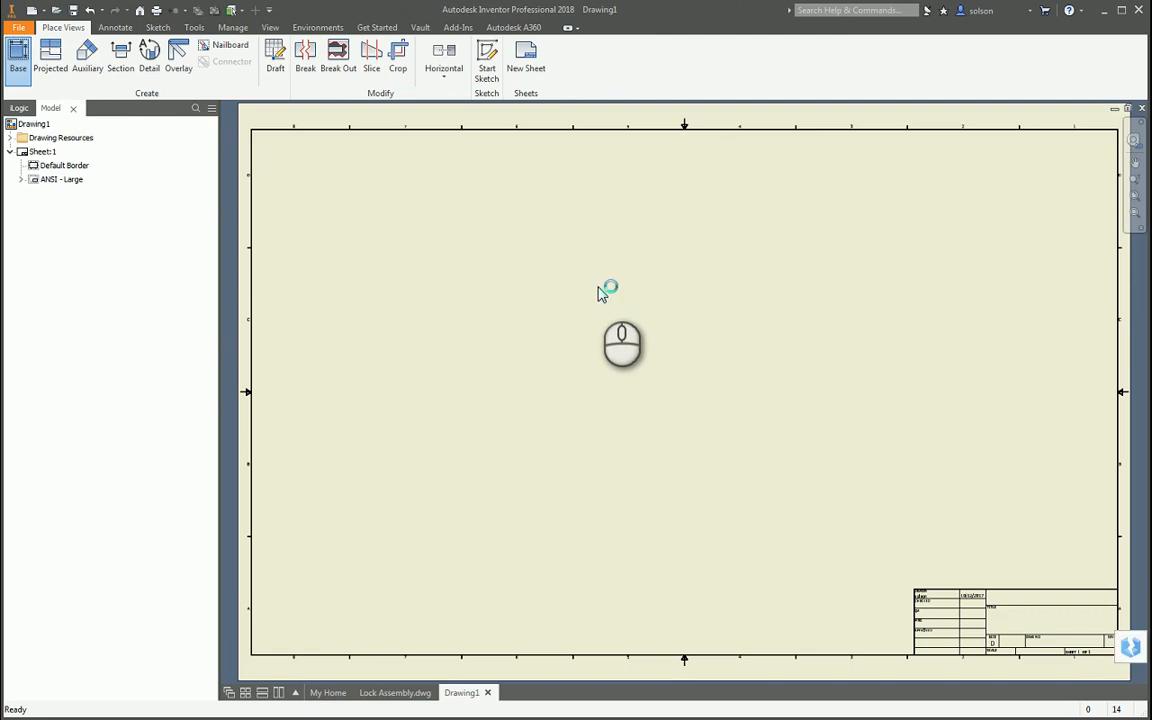
pyautogui.click(16, 56)
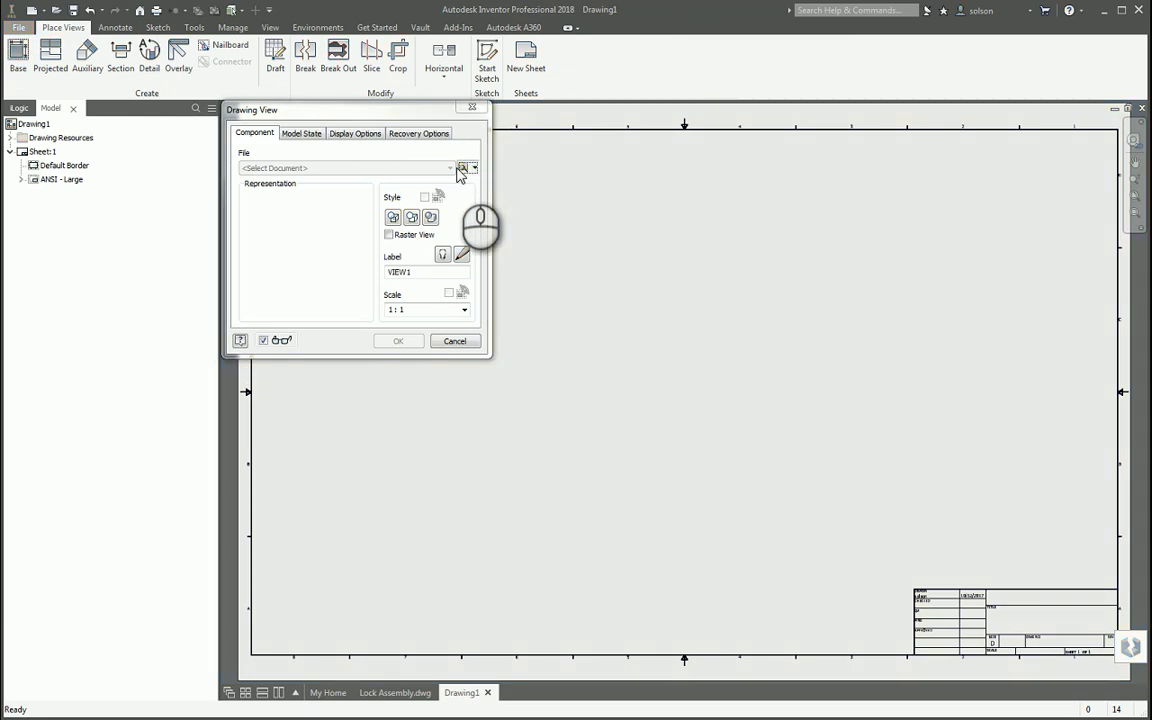
# Browse Inventor files and choose part 902-0000-0001.ipt as the base view's model
pyautogui.click(464, 168)
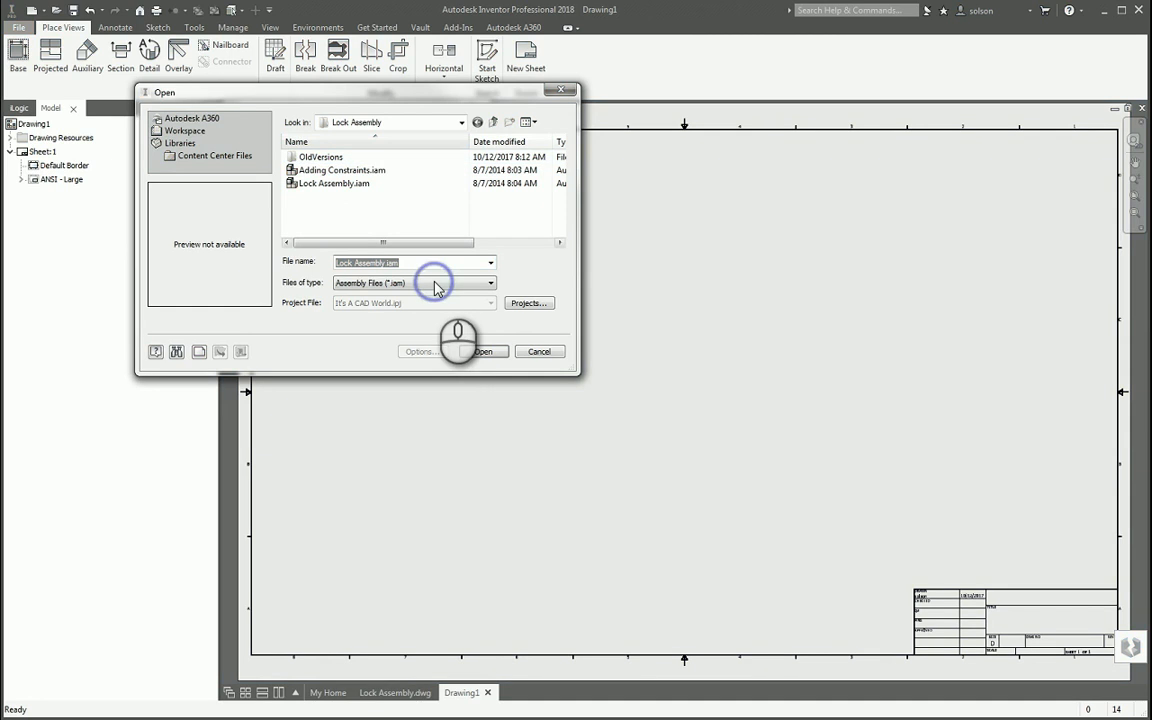
pyautogui.click(488, 282)
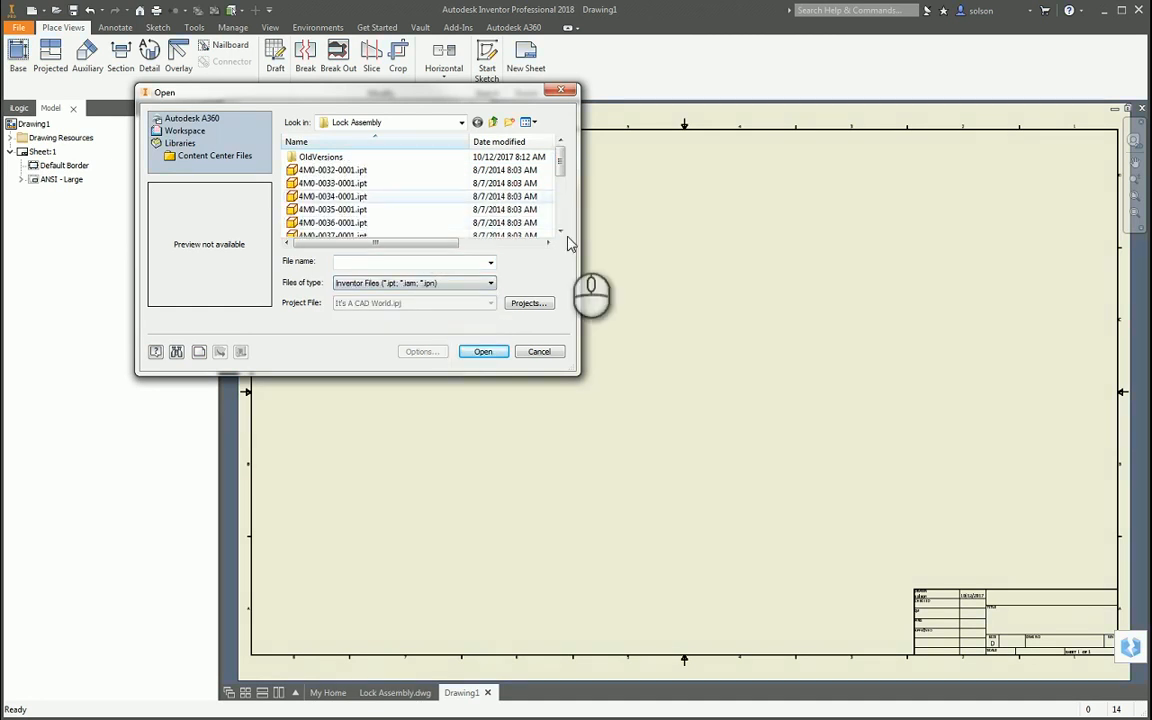
pyautogui.scroll(-3)
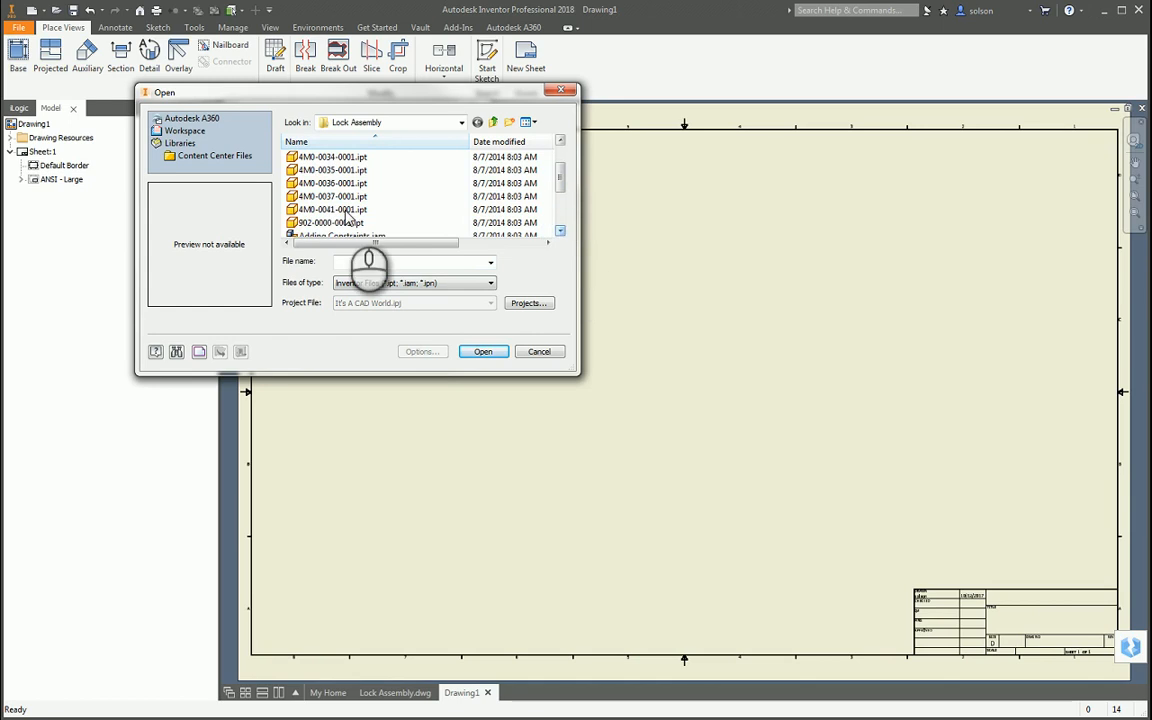
pyautogui.click(330, 210)
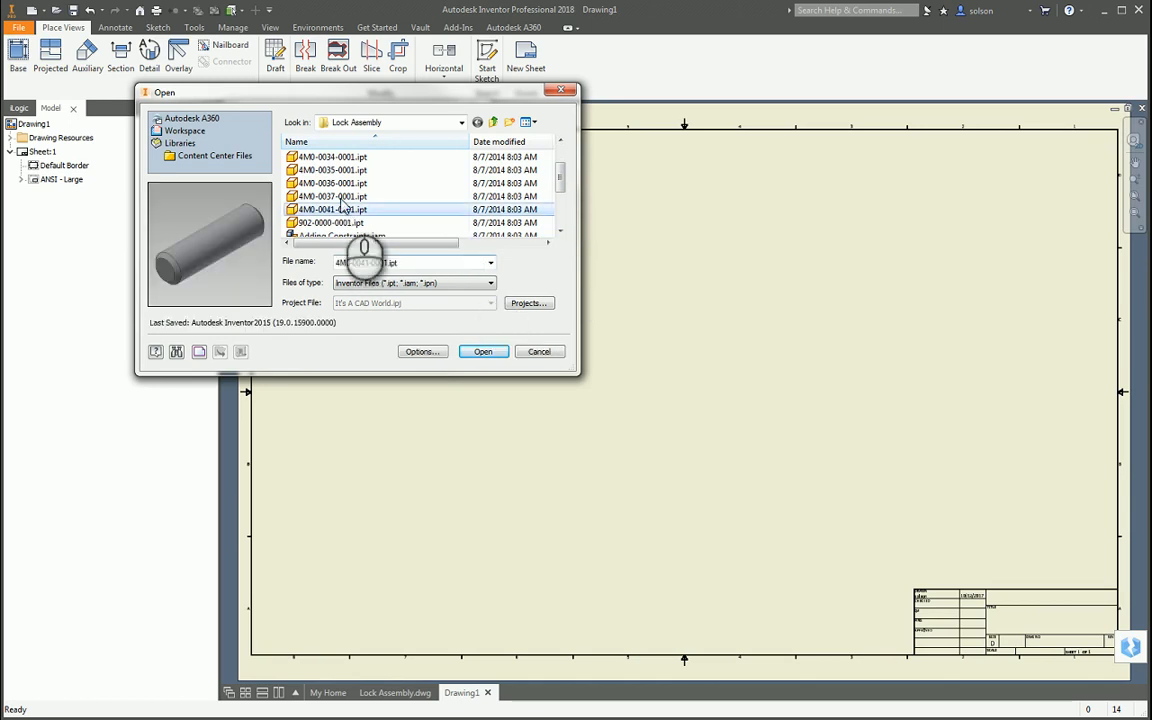
pyautogui.click(330, 222)
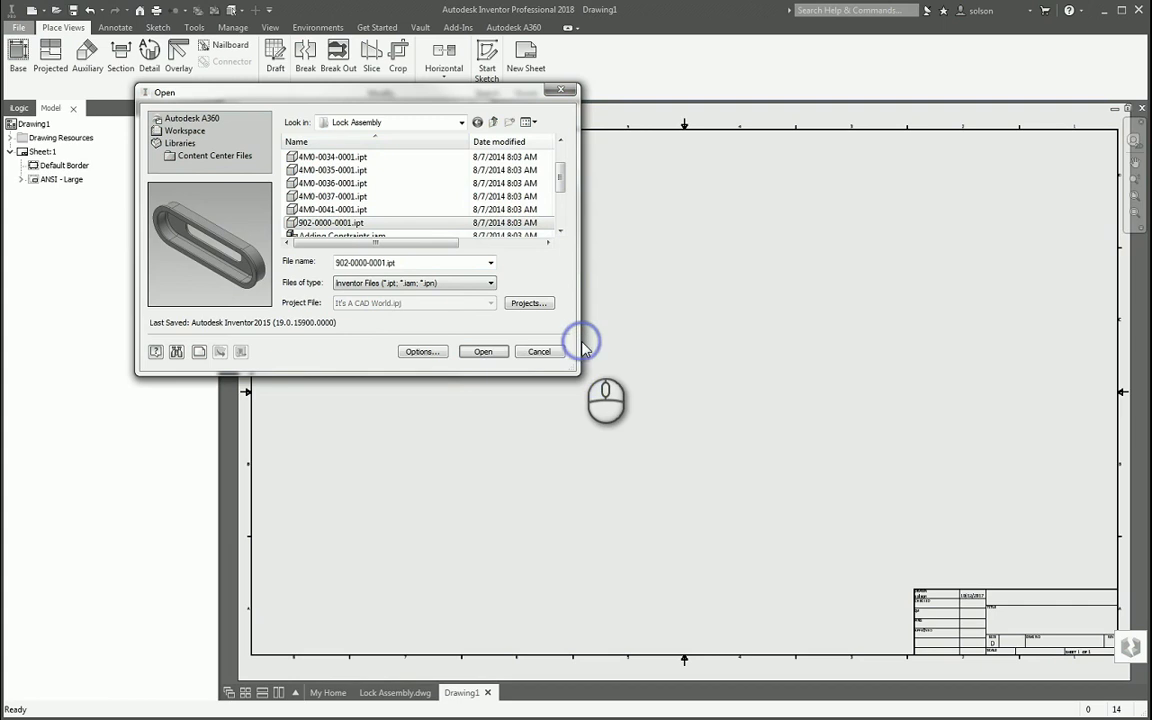
pyautogui.click(484, 352)
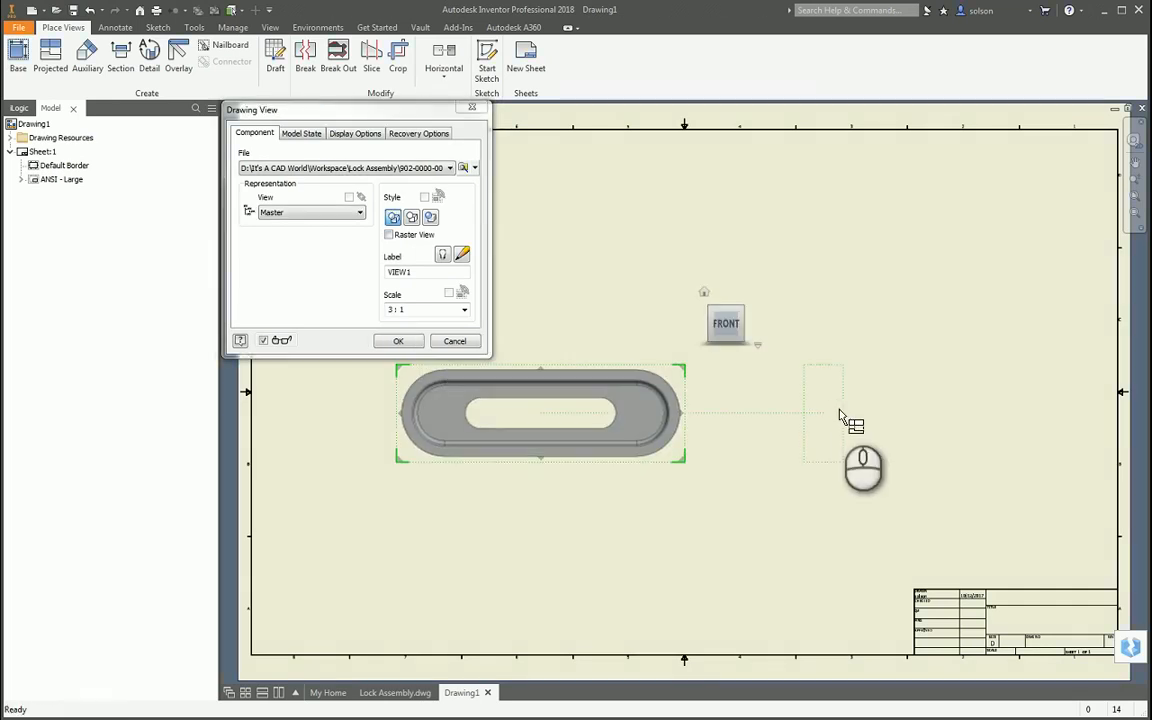
pyautogui.moveTo(970, 236)
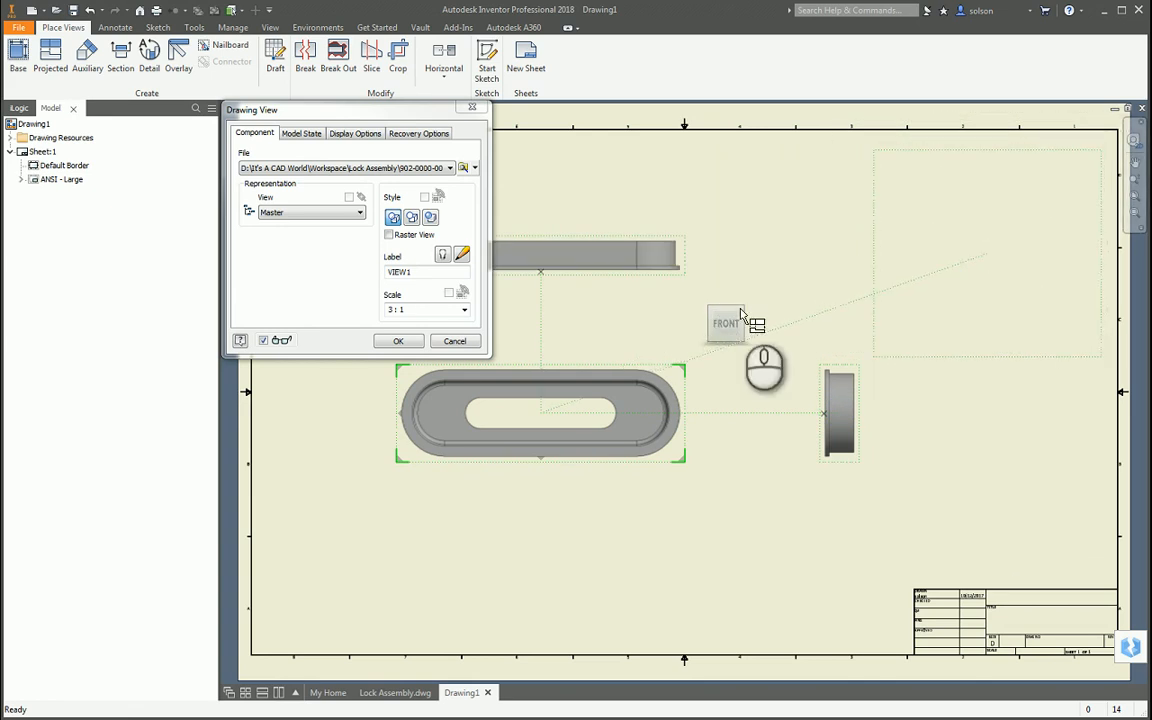
# Place the part's base view with projected side and isometric views on the sheet
pyautogui.click(398, 340)
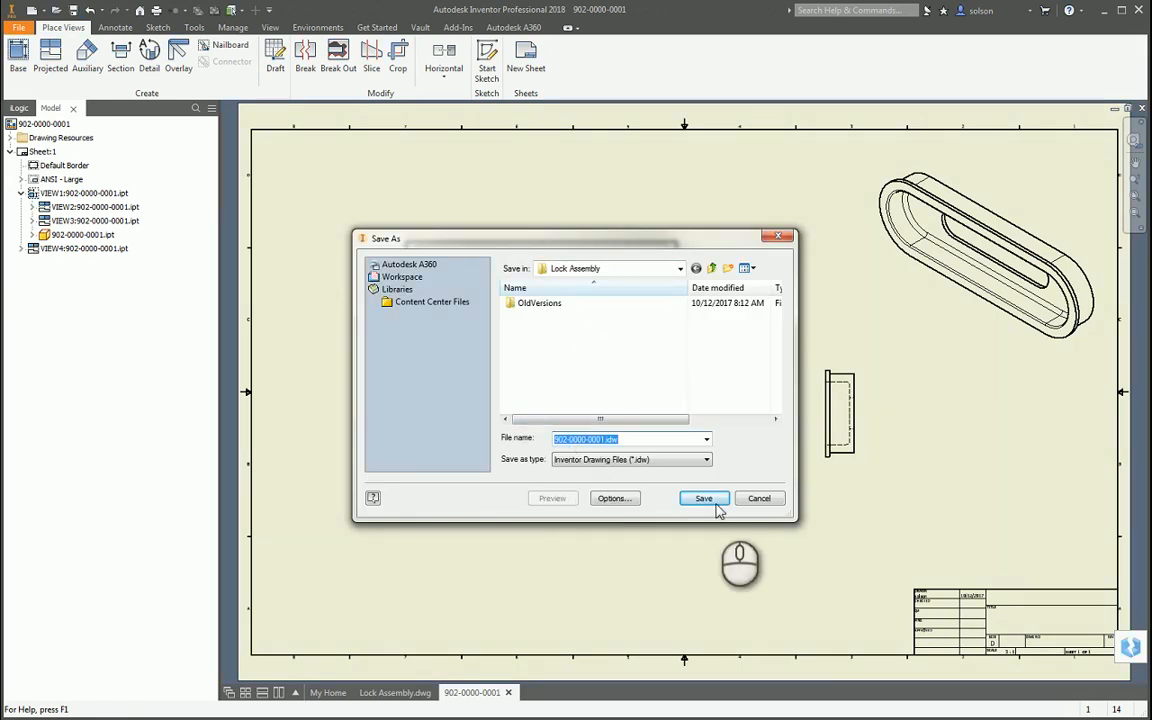
pyautogui.click(704, 498)
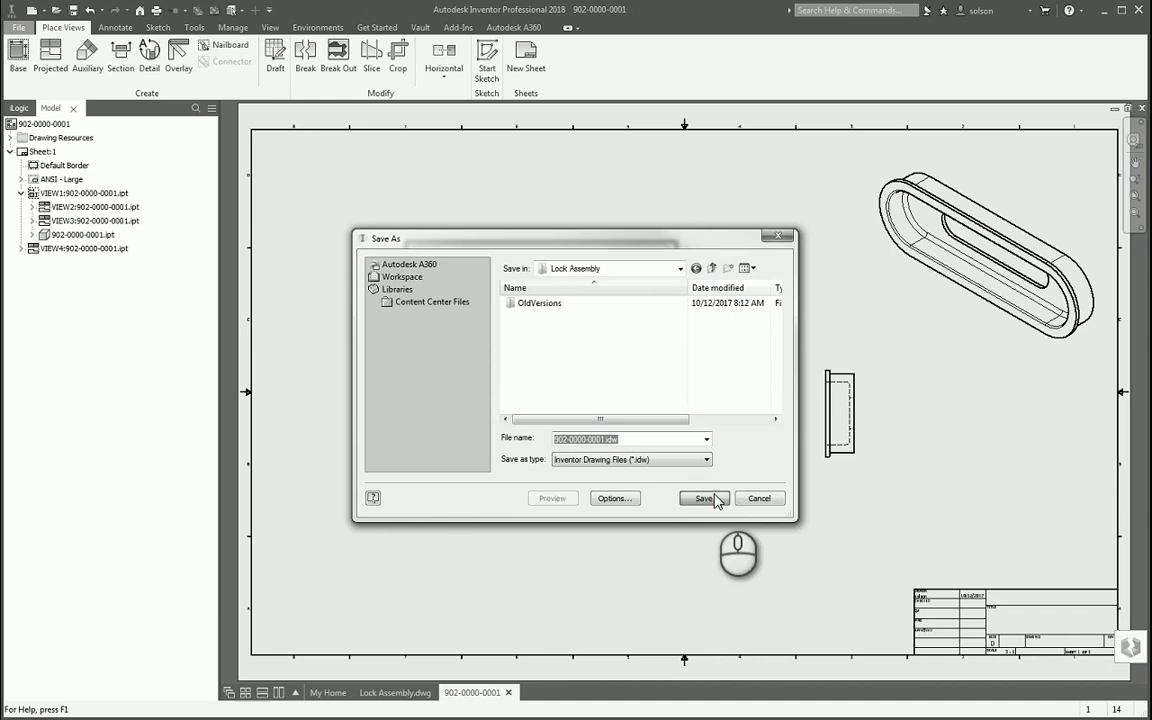
pyautogui.click(704, 498)
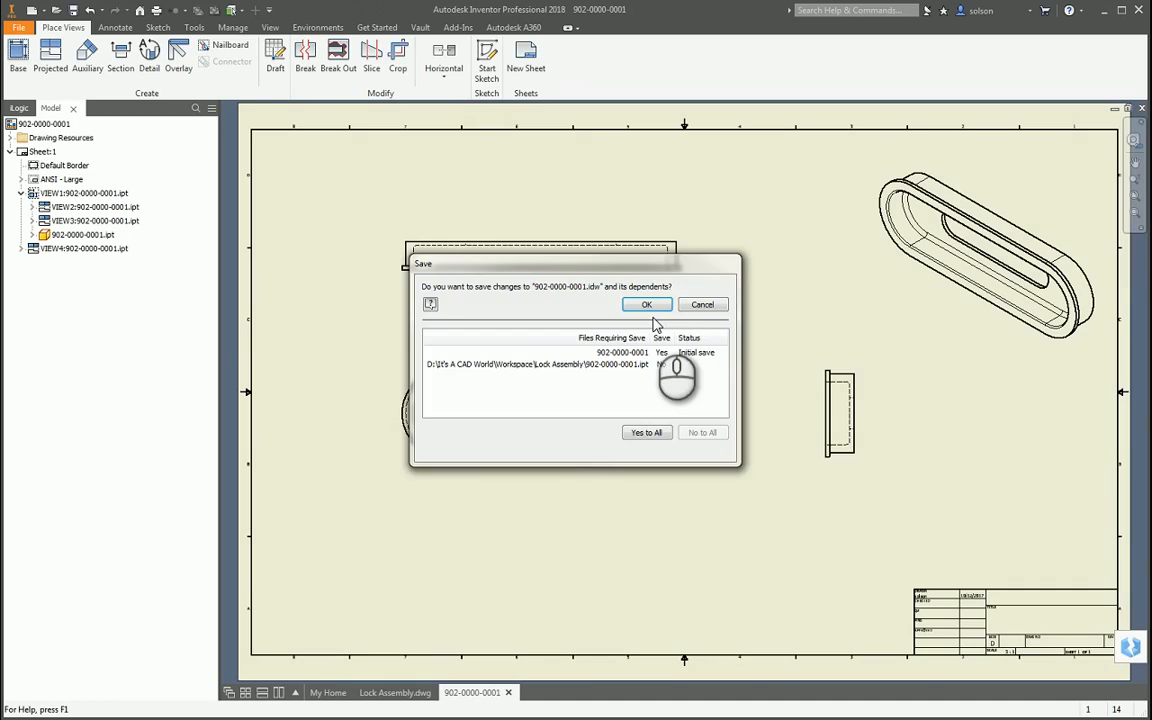
pyautogui.click(646, 304)
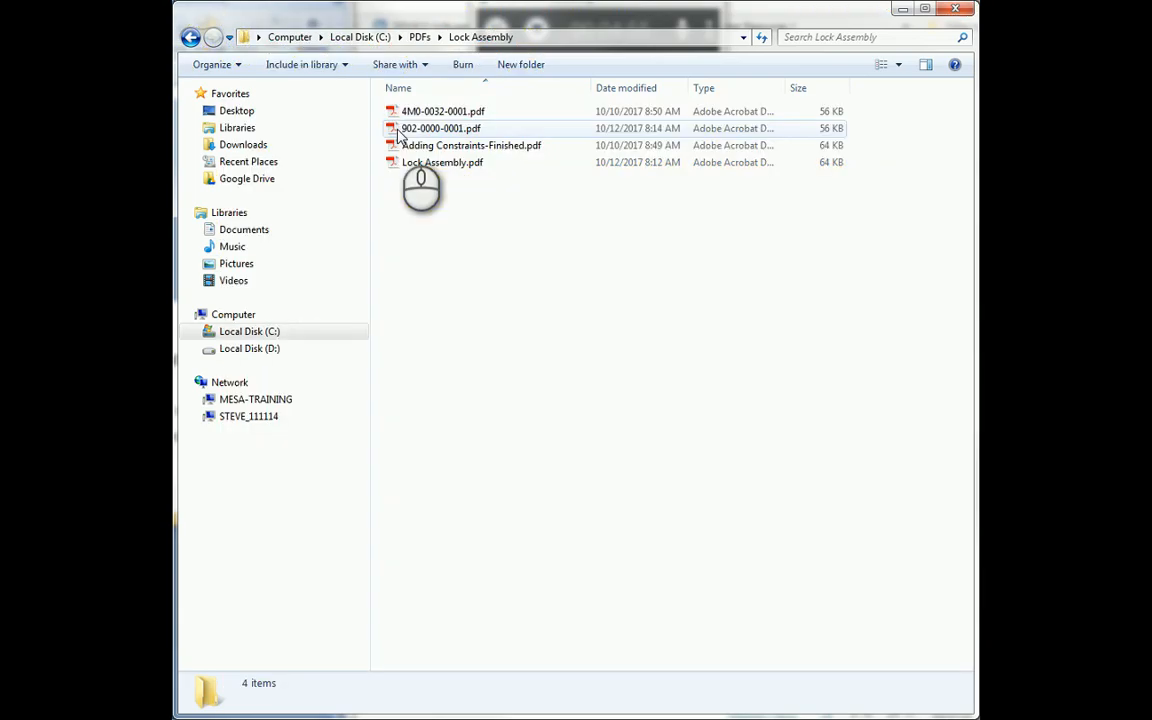
pyautogui.moveTo(472, 144)
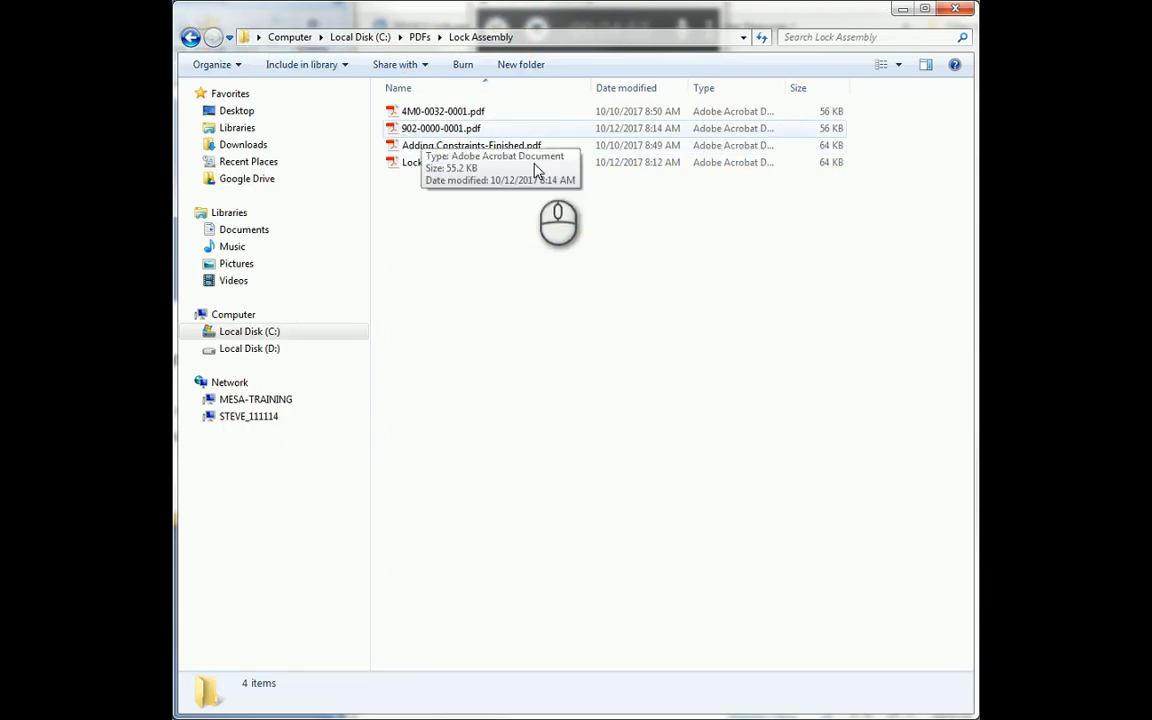